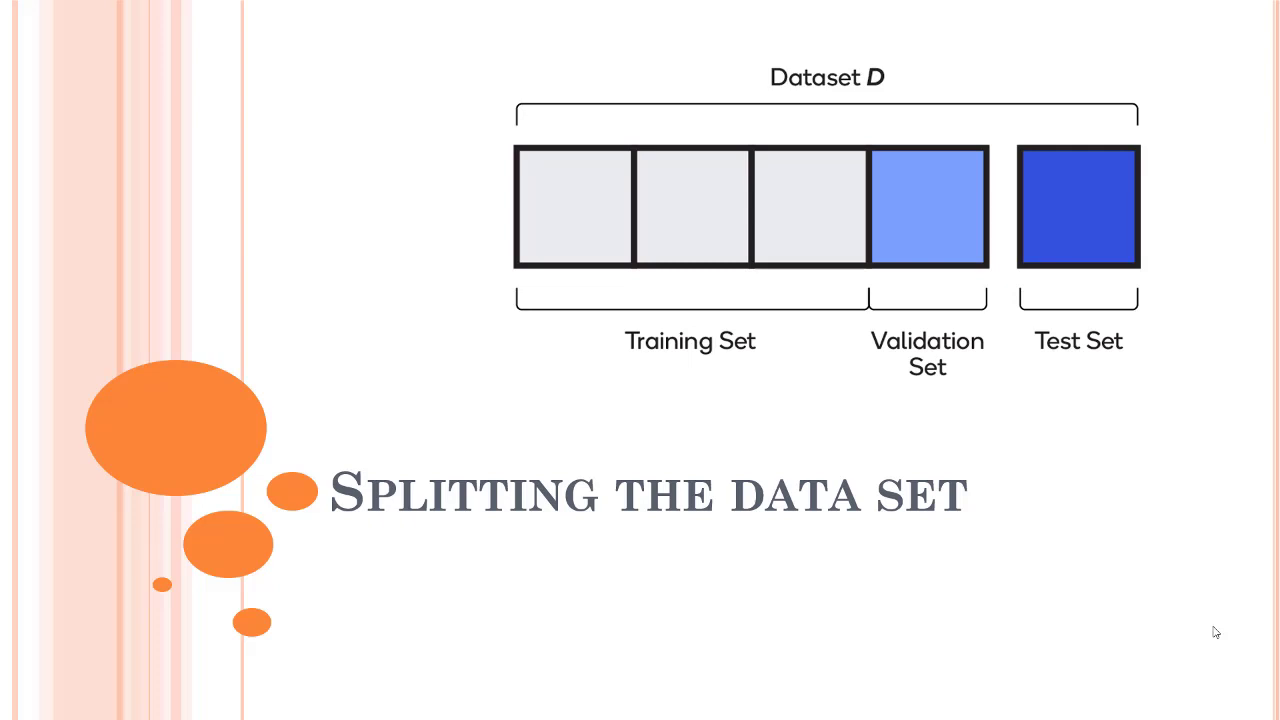
mouse_move(666, 60)
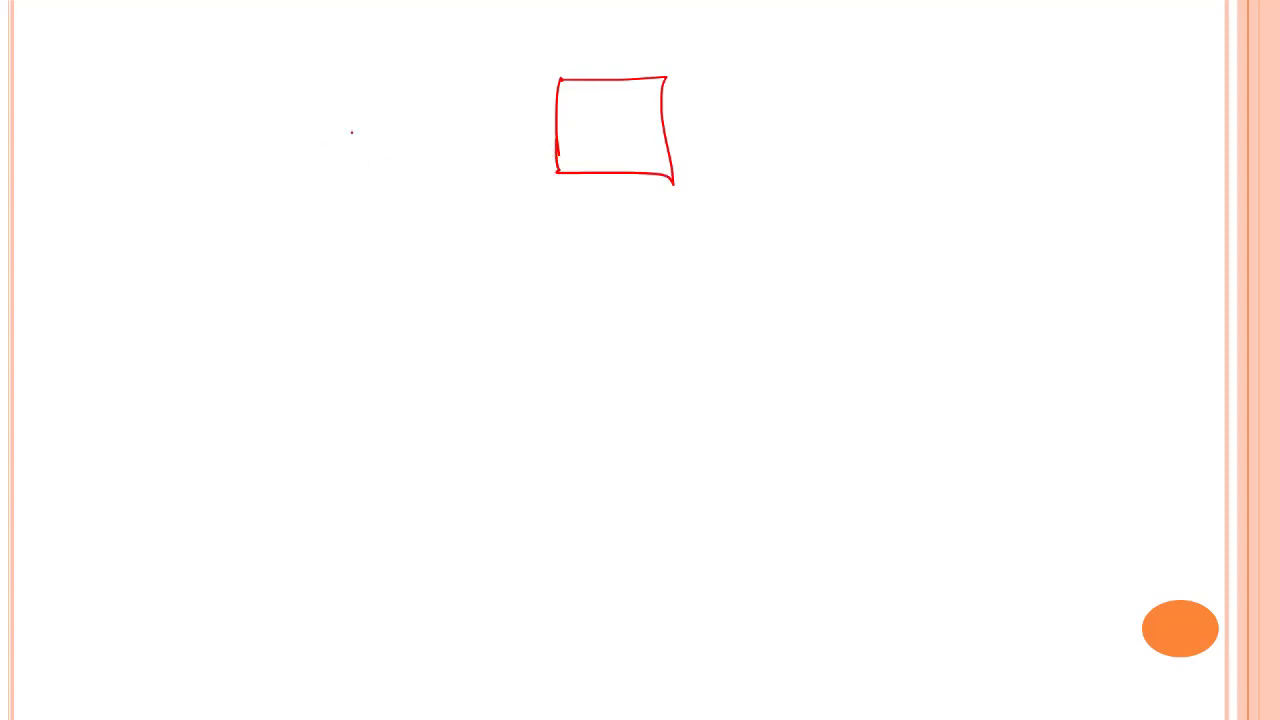
Sketch Train Data feeding an ML Algo box and EM node, add y and y' grids, erase Test Data notes
left_click_drag(404, 120, 540, 120)
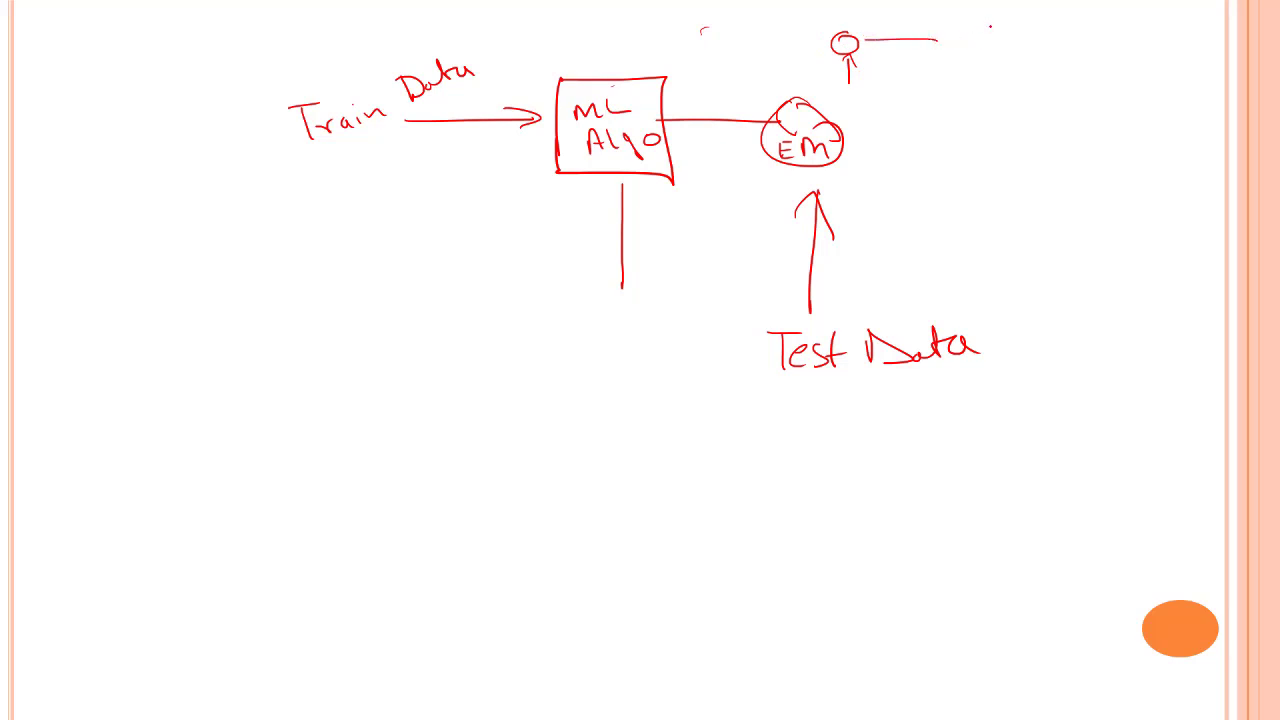
left_click_drag(996, 36, 1090, 96)
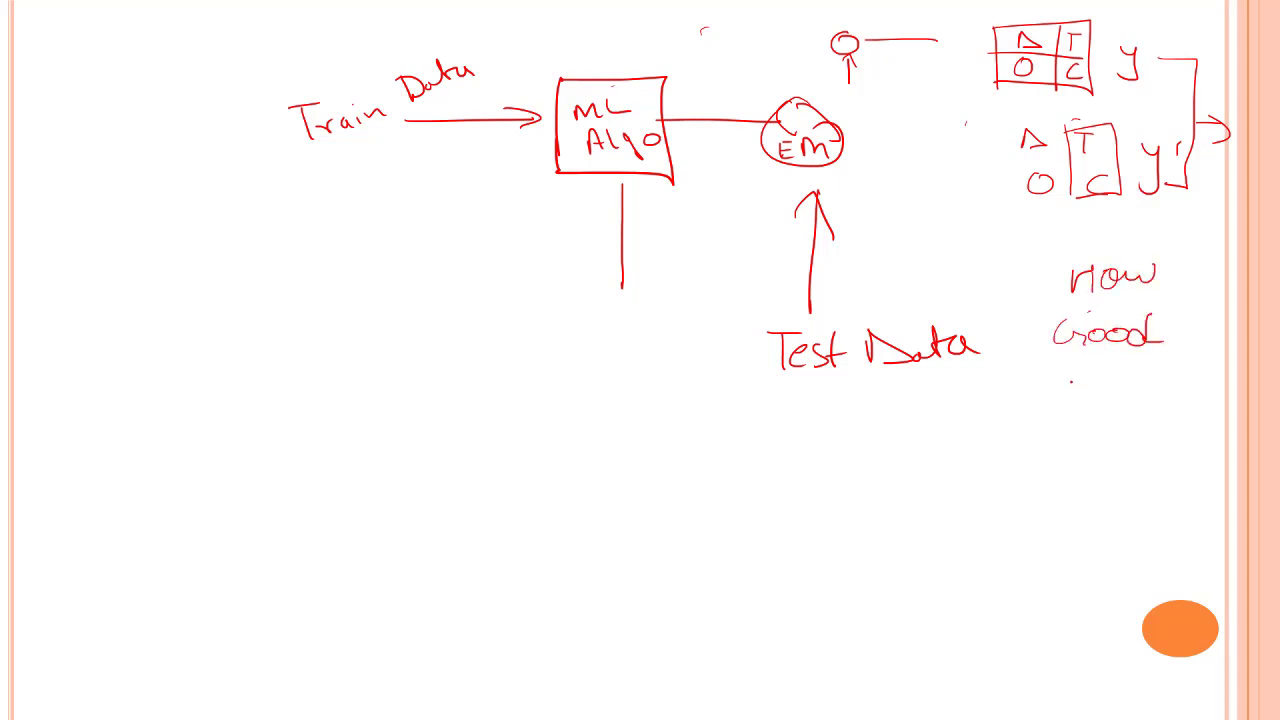
left_click_drag(1064, 390, 1180, 400)
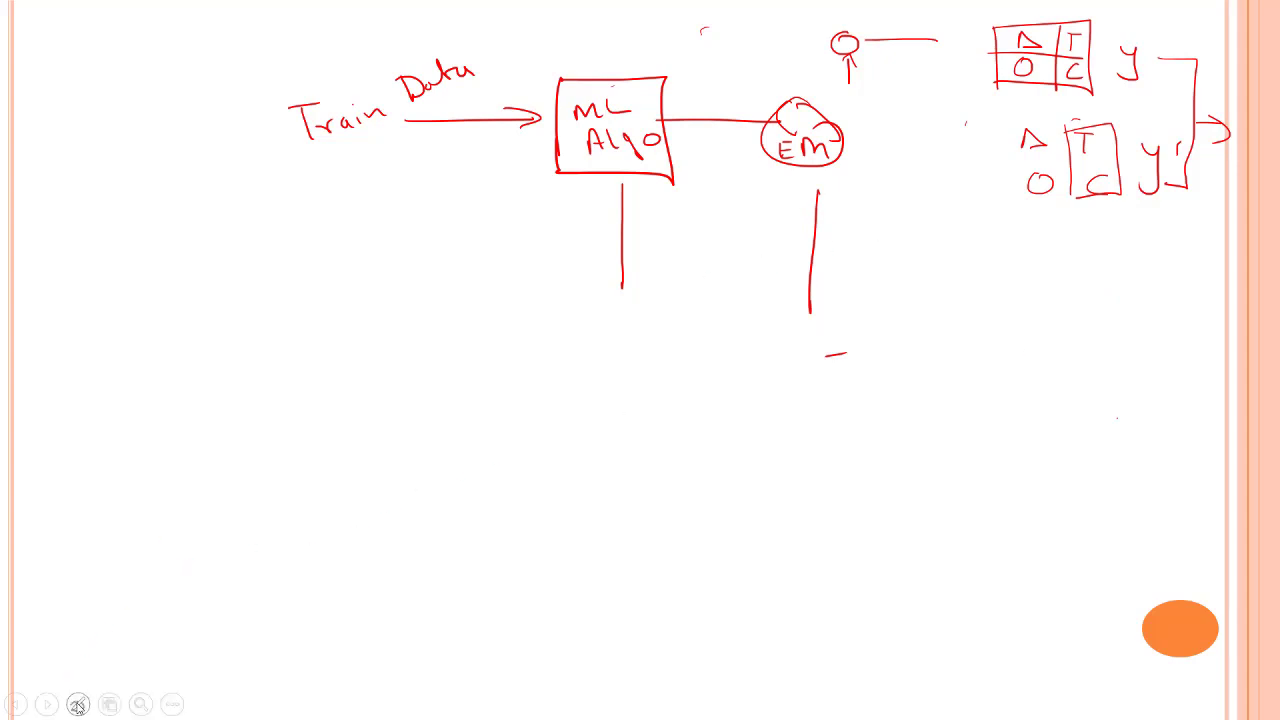
Advance to a fresh slide and outline a large red box for the data table
left_click(78, 704)
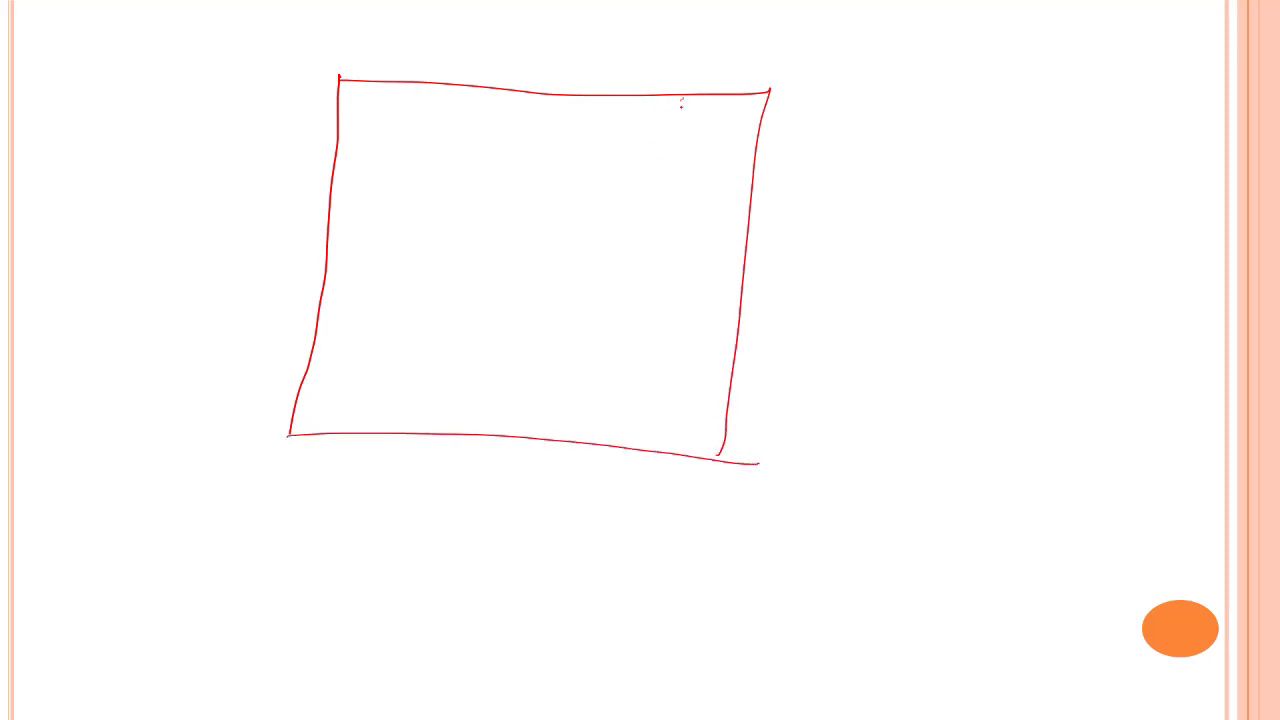
Draw the table's header row, column dividers and labelled last column, then reach the 80:20 Split slide
left_click_drag(680, 104, 624, 440)
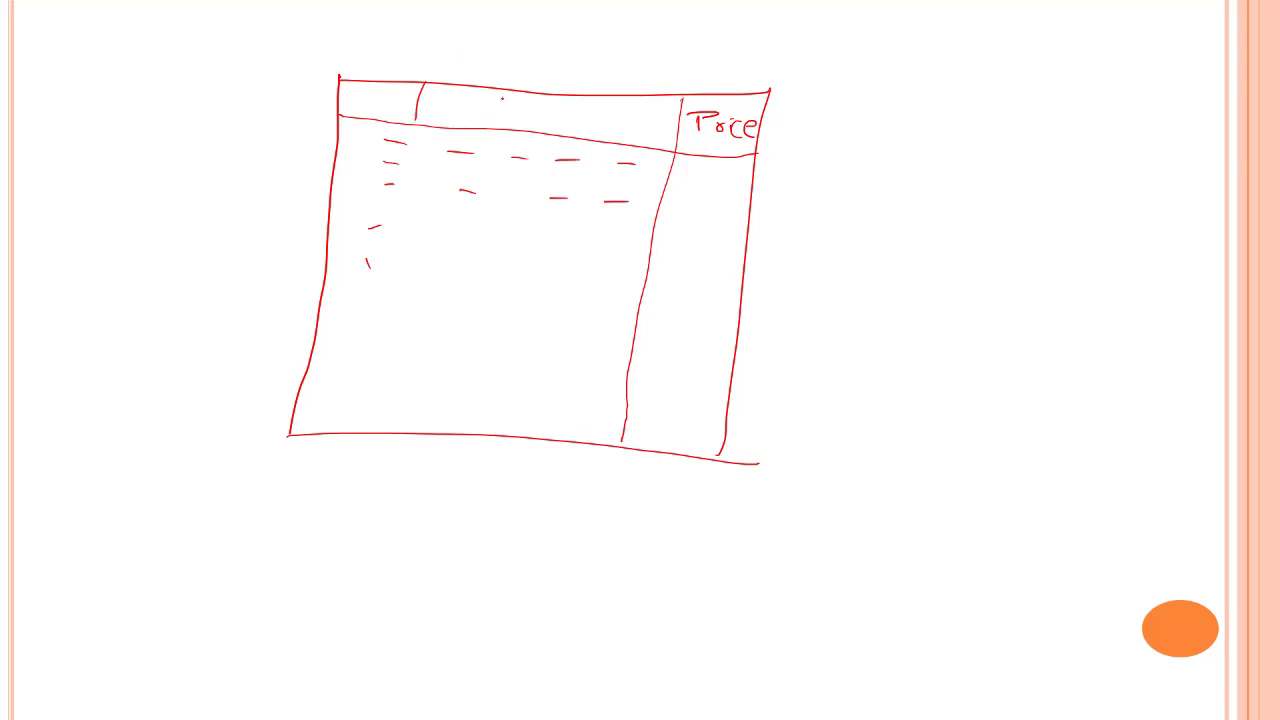
left_click_drag(500, 90, 600, 130)
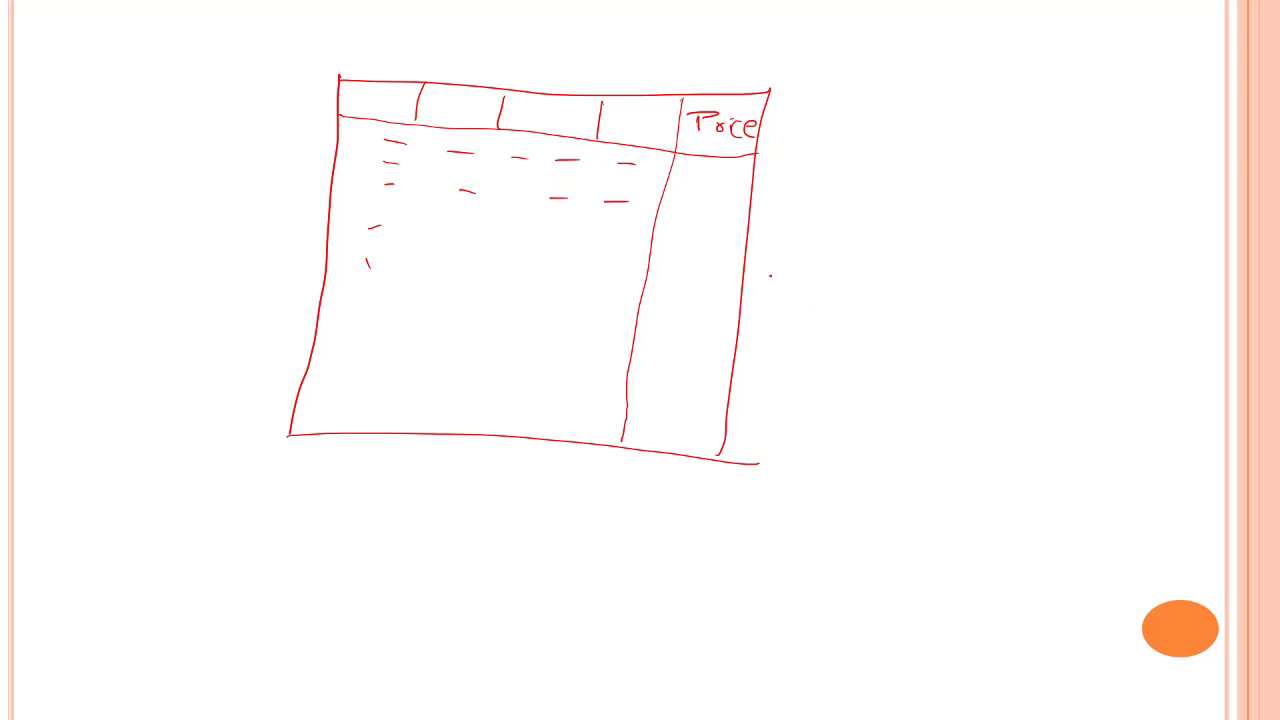
left_click_drag(790, 130, 960, 130)
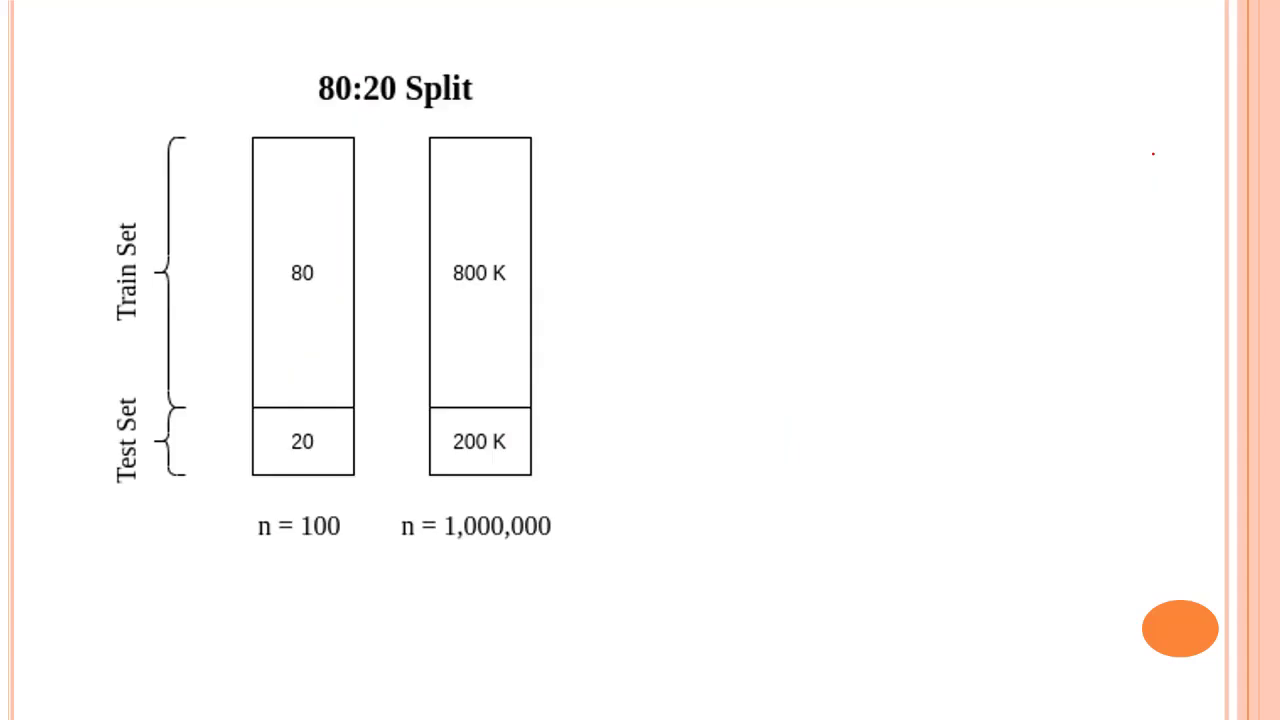
Draw a red curved stroke to the right of the train/test bars
left_click_drag(650, 104, 670, 184)
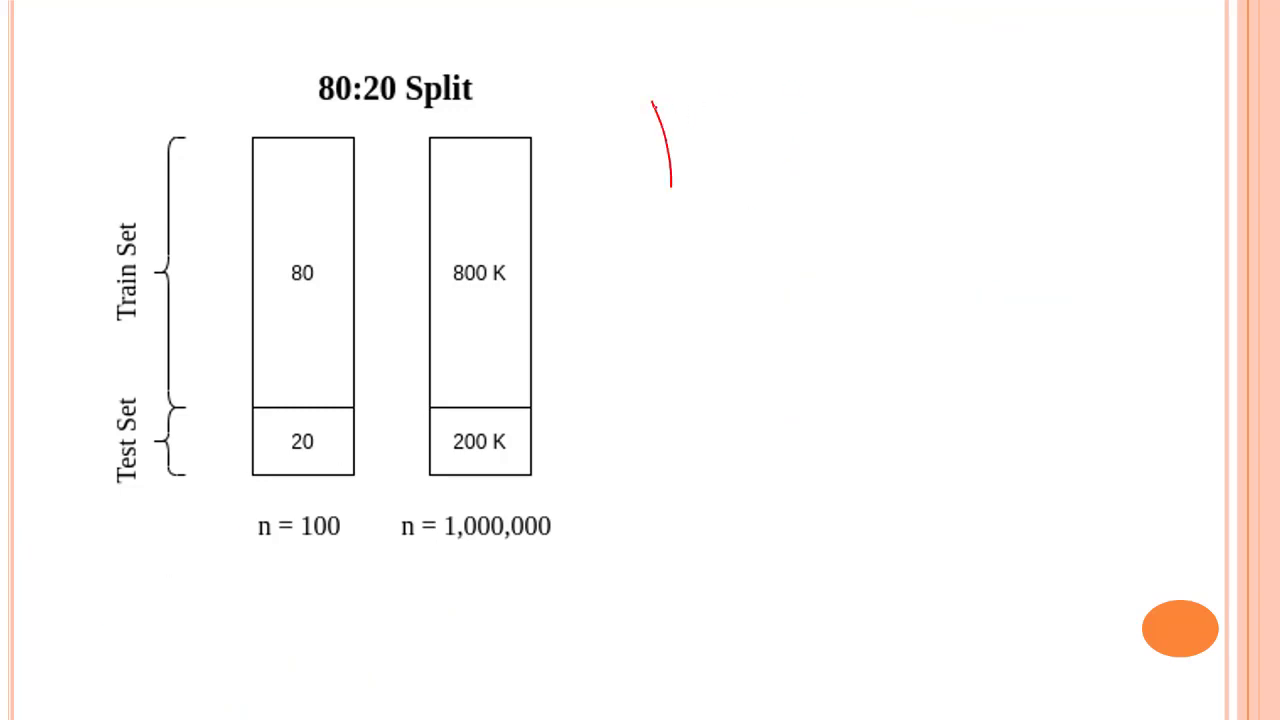